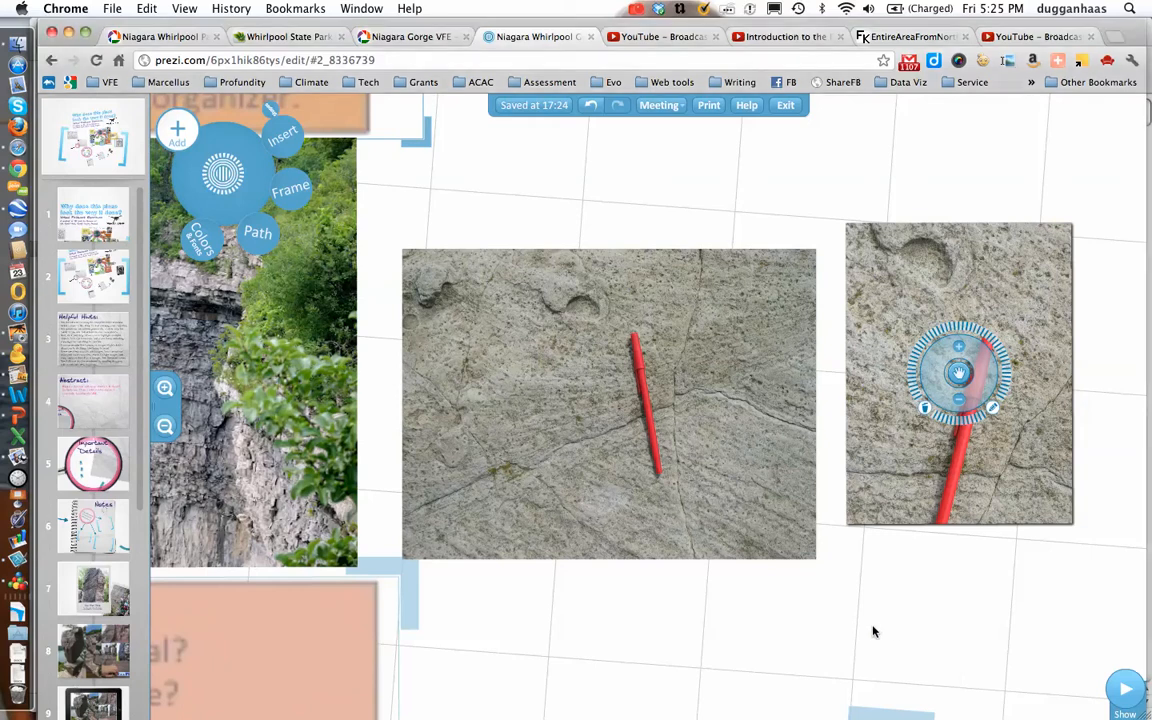
{"action": "mouse_move", "coordinate": [928, 471]}
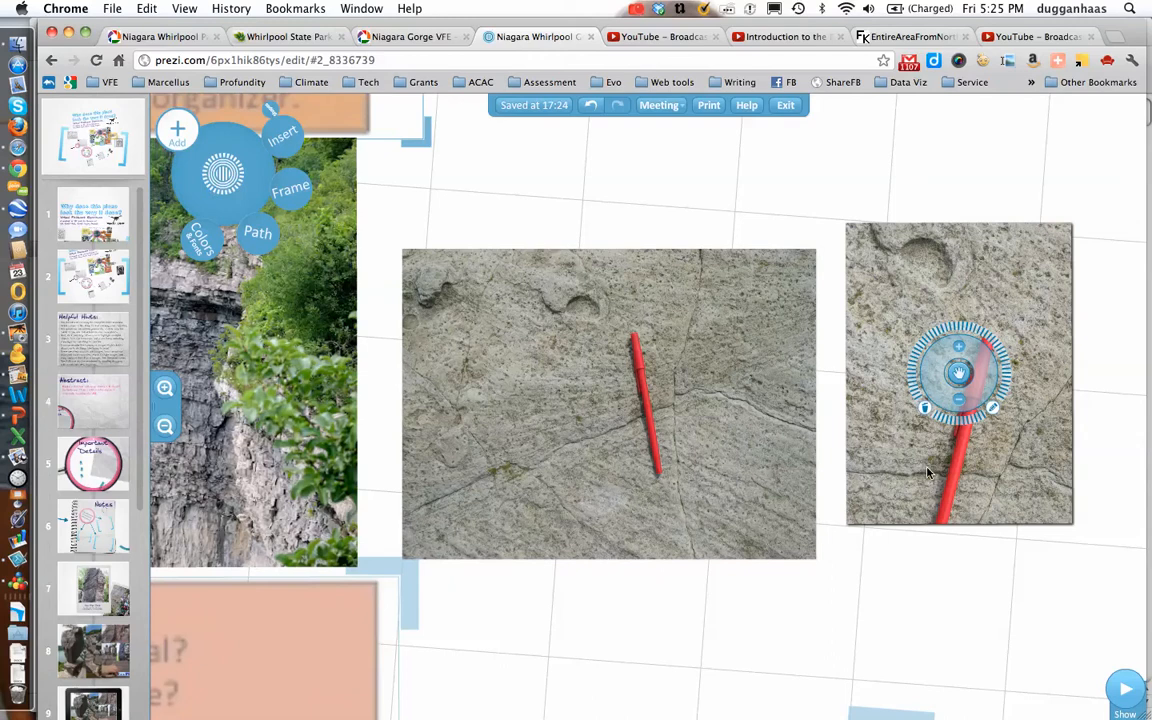
{"action": "mouse_move", "coordinate": [690, 430]}
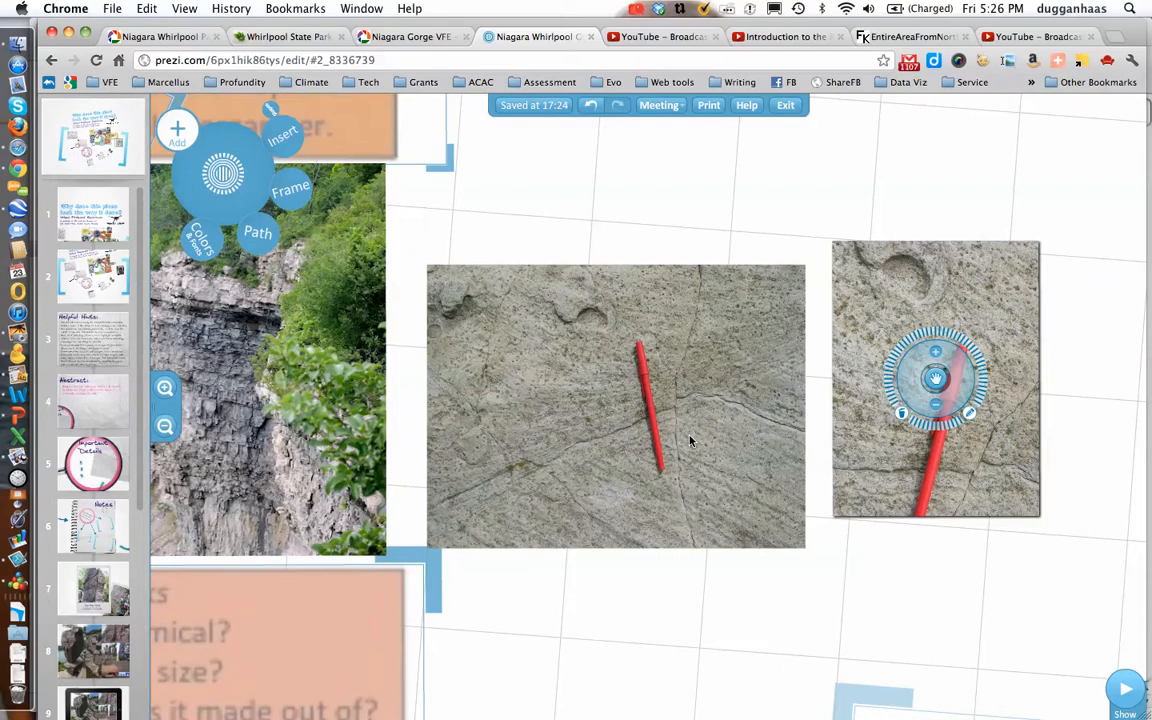
{"action": "mouse_move", "coordinate": [826, 402]}
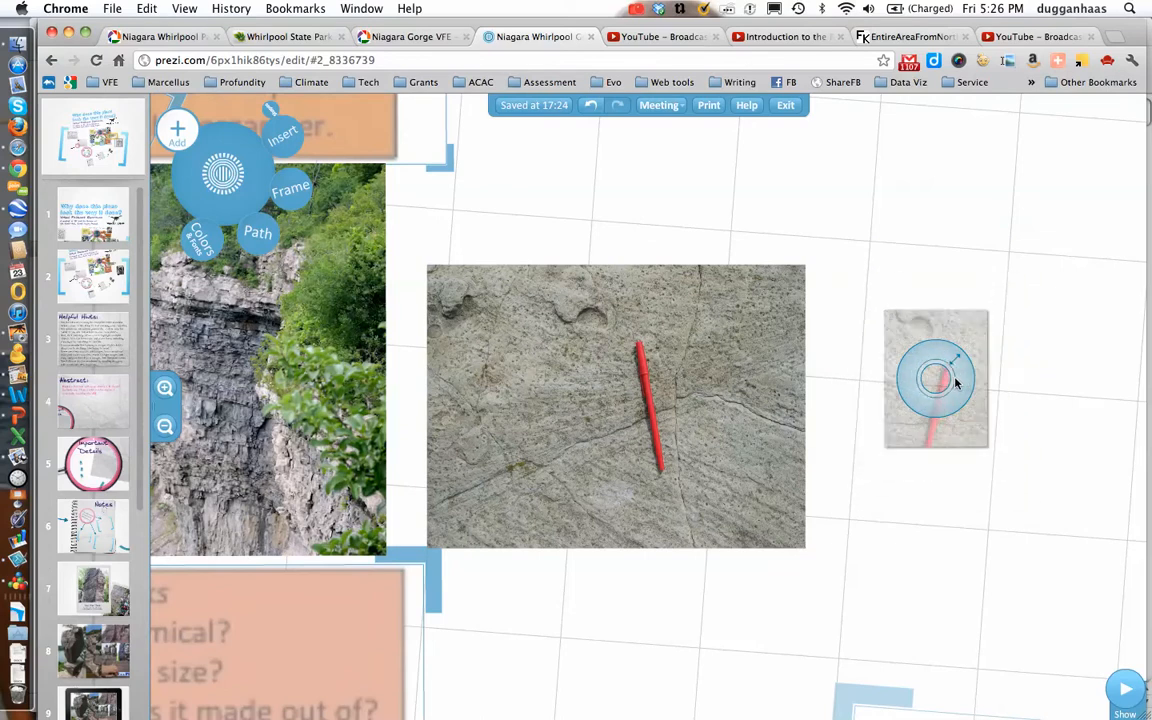
Drag the shrunken close-up rock photo onto the wider sandstone photo, over the red pen.
{"action": "left_click", "coordinate": [935, 378]}
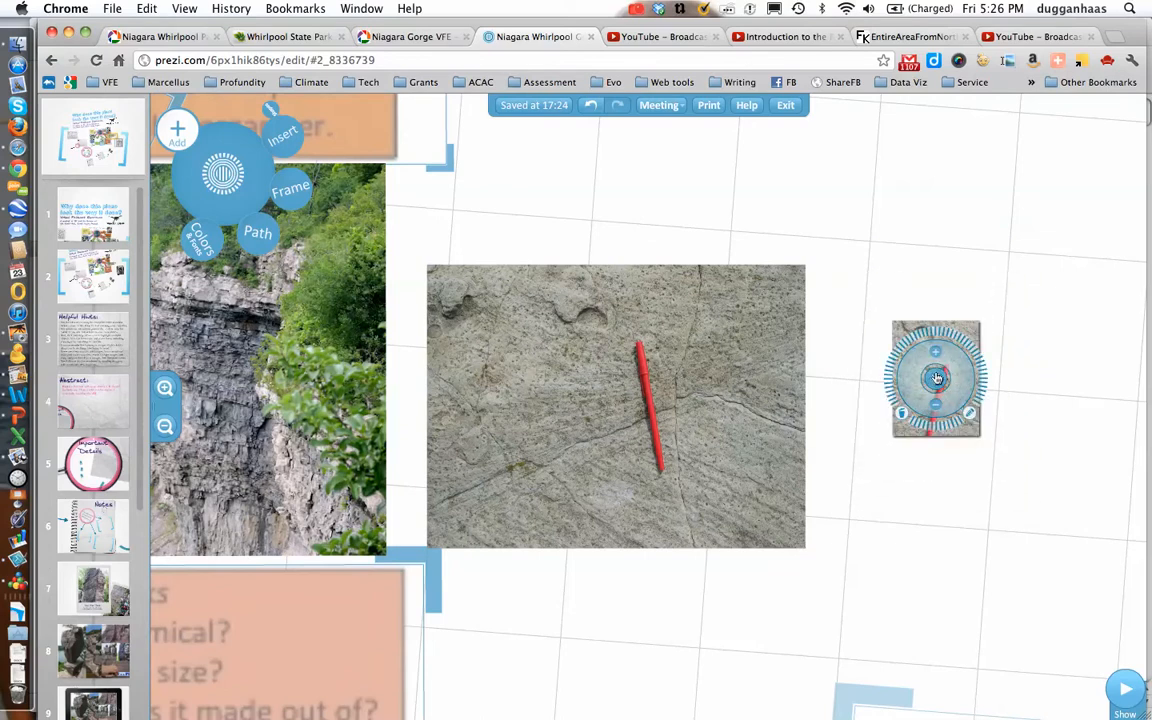
{"action": "left_click_drag", "start_coordinate": [936, 378], "coordinate": [677, 407]}
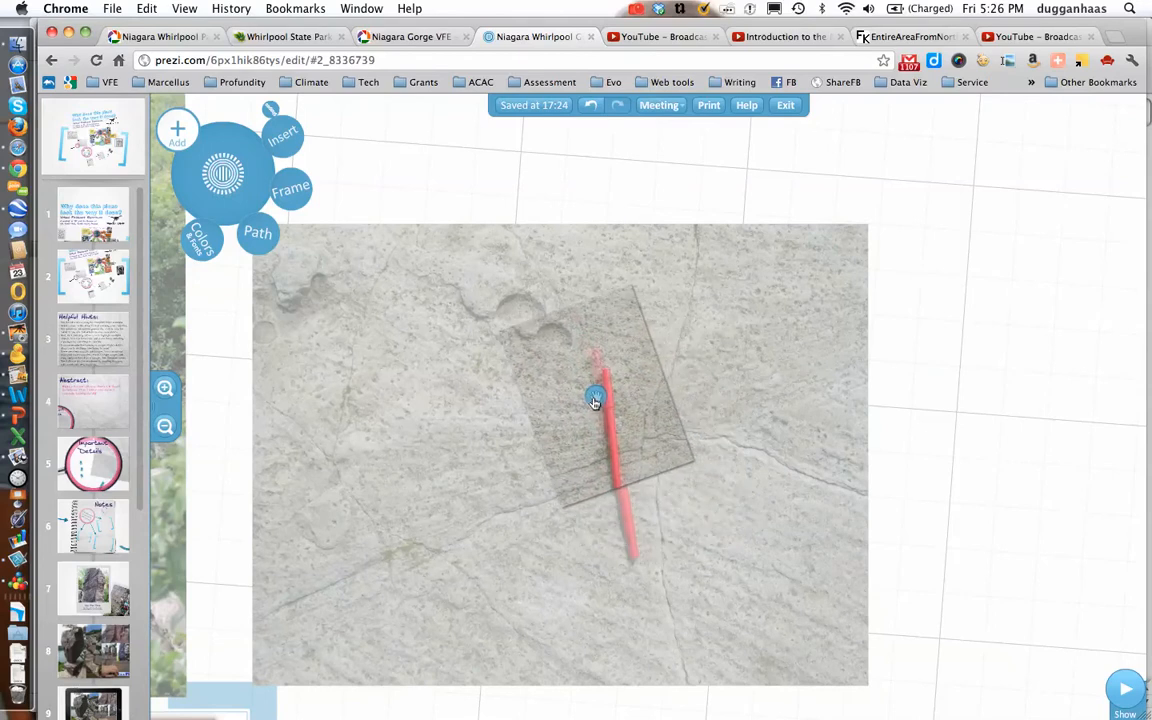
Move and resize the close-up photo so it sits over the matching pen.
{"action": "left_click", "coordinate": [595, 398]}
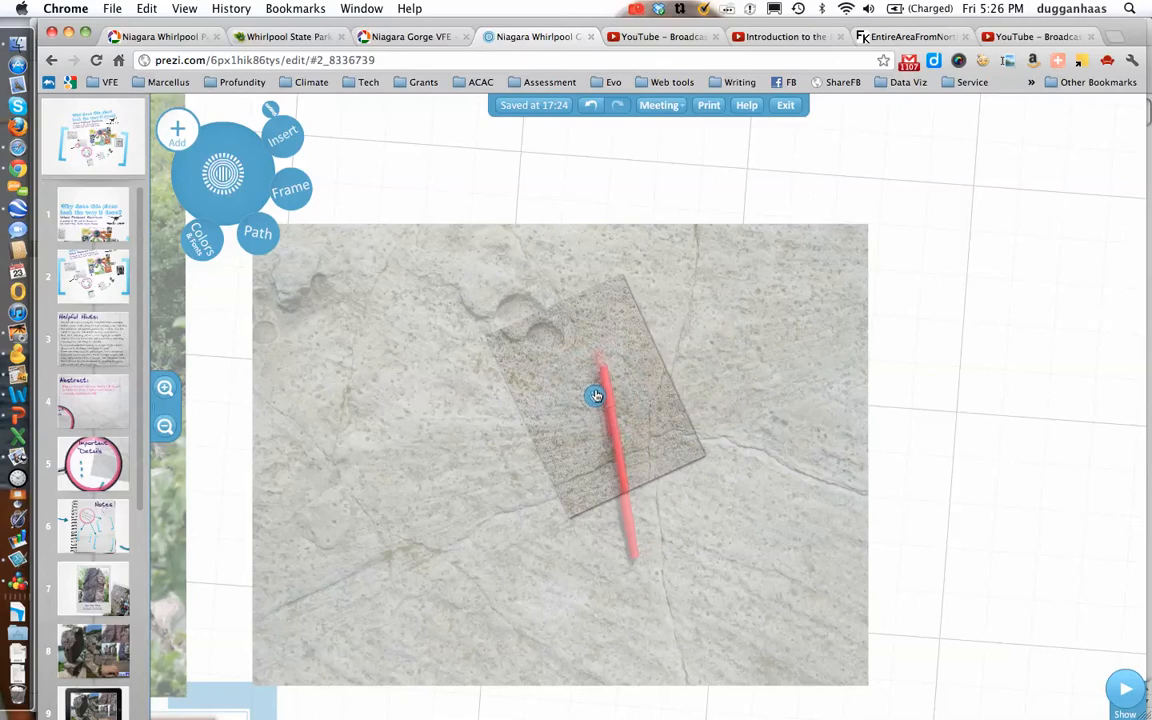
{"action": "left_click", "coordinate": [596, 396]}
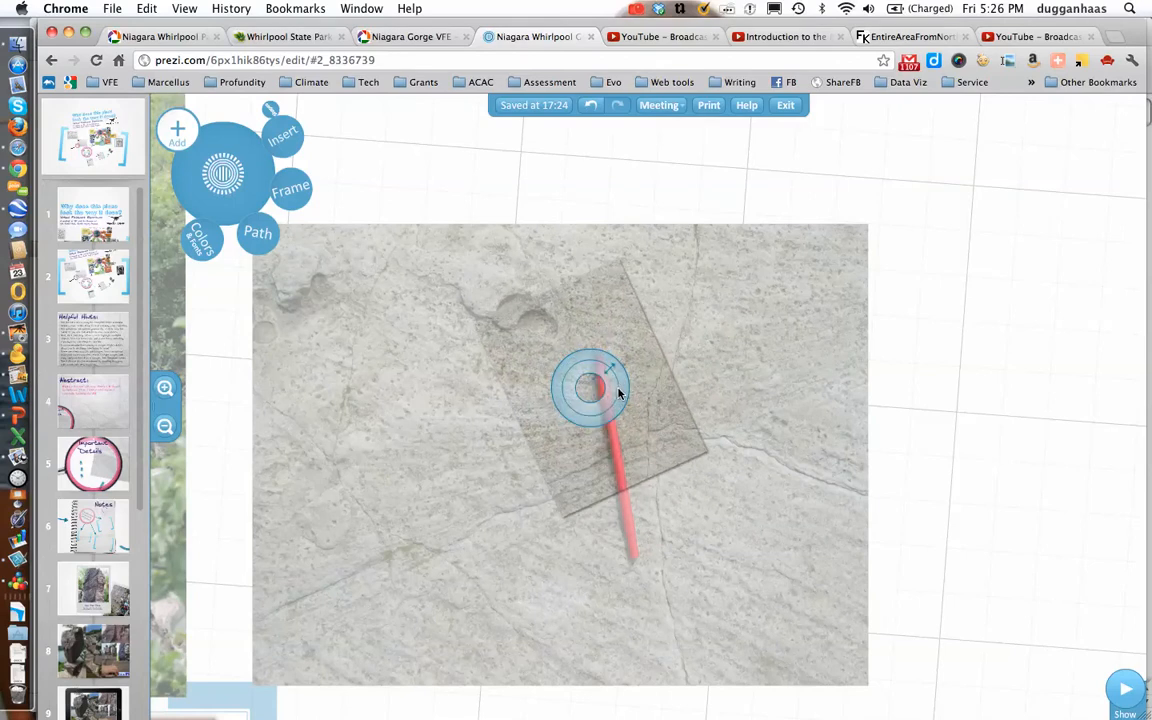
{"action": "left_click", "coordinate": [590, 390]}
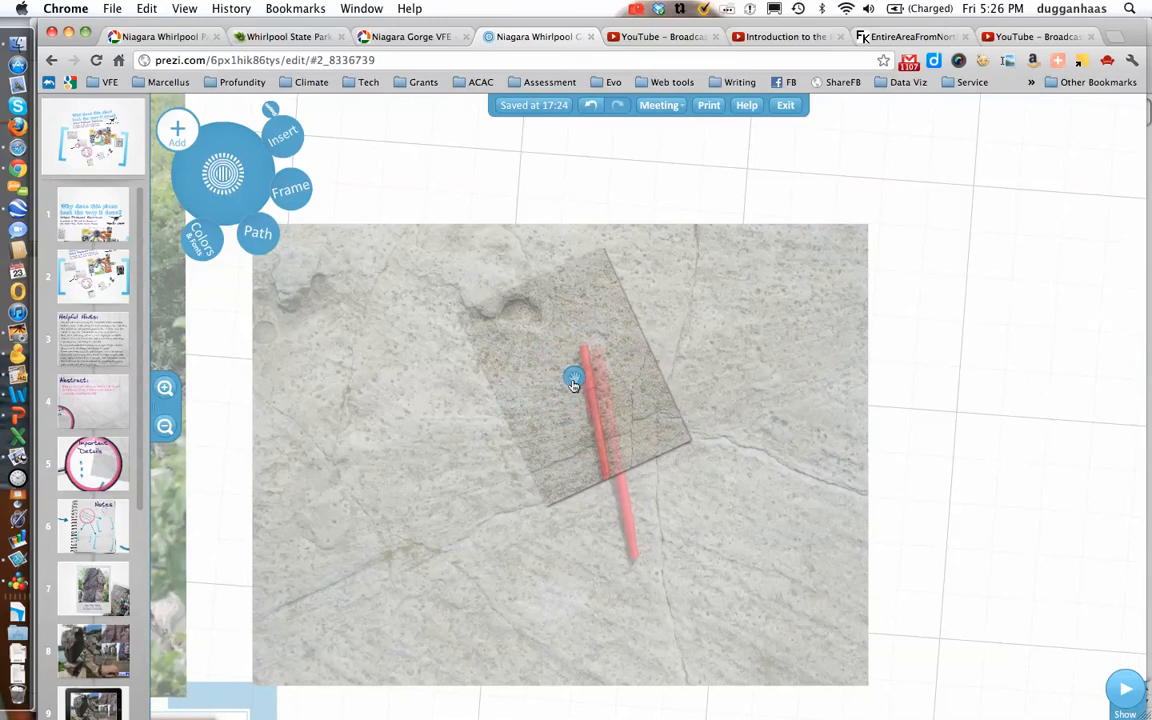
{"action": "left_click", "coordinate": [574, 383]}
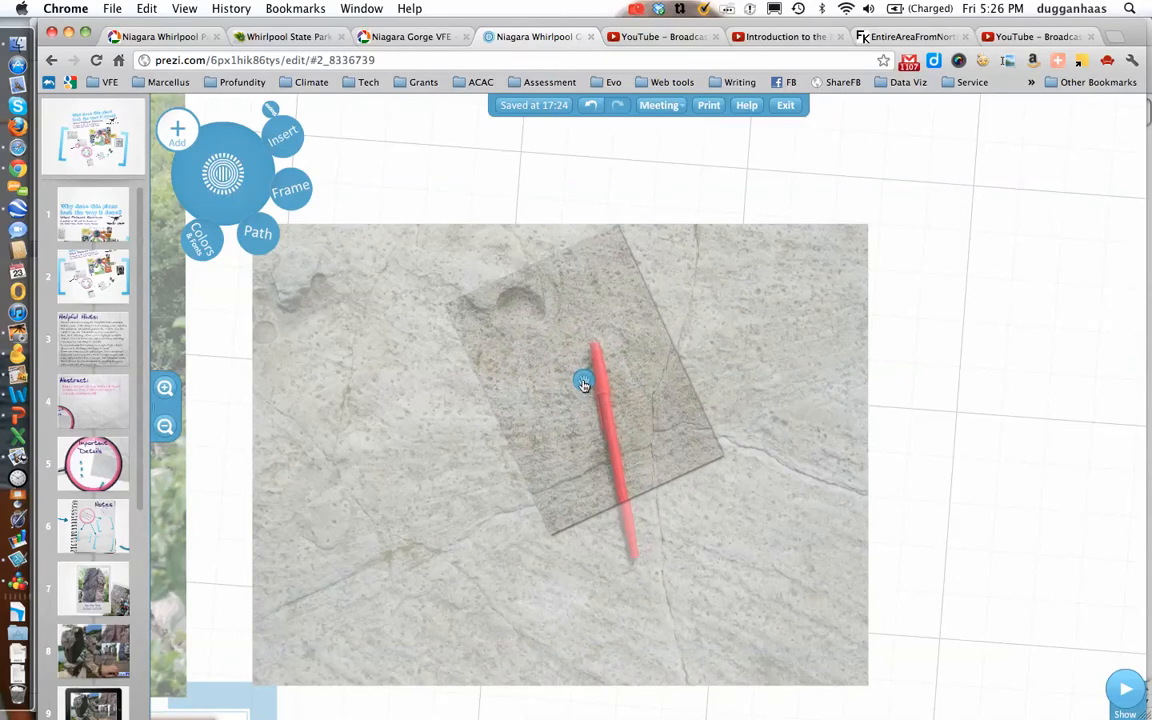
Fine-tune the close-up photo's position and size, then preview the prezi in presentation mode.
{"action": "left_click", "coordinate": [584, 384]}
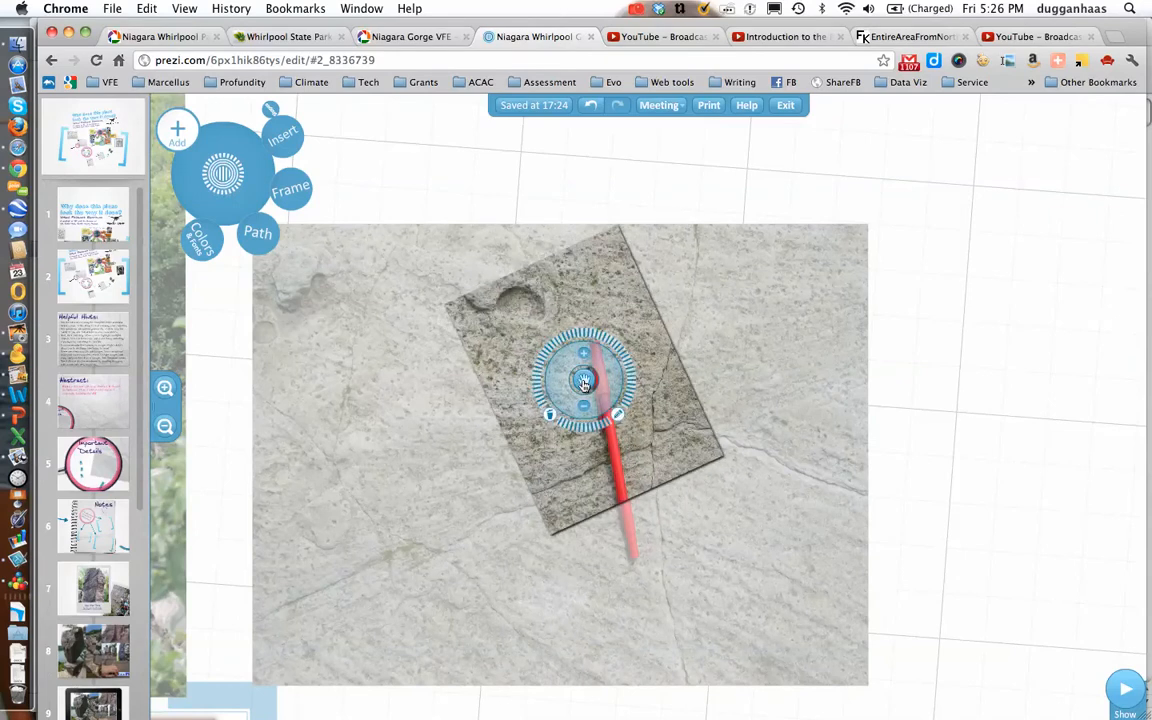
{"action": "mouse_move", "coordinate": [605, 387]}
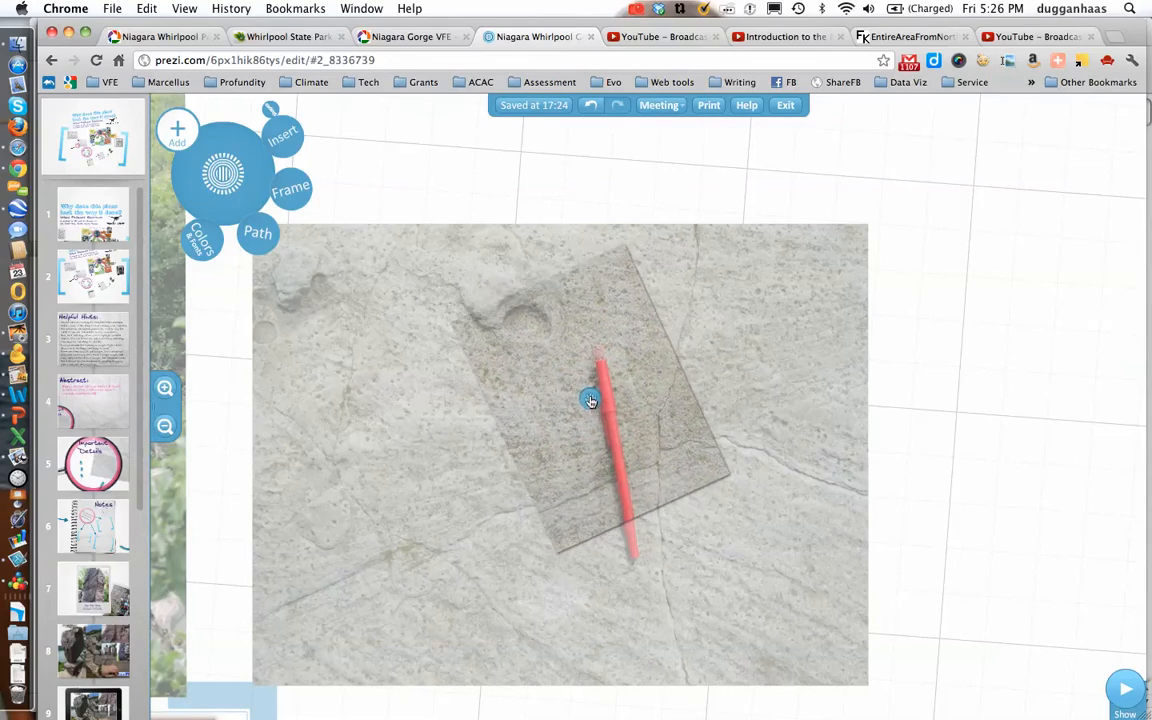
{"action": "left_click", "coordinate": [590, 400]}
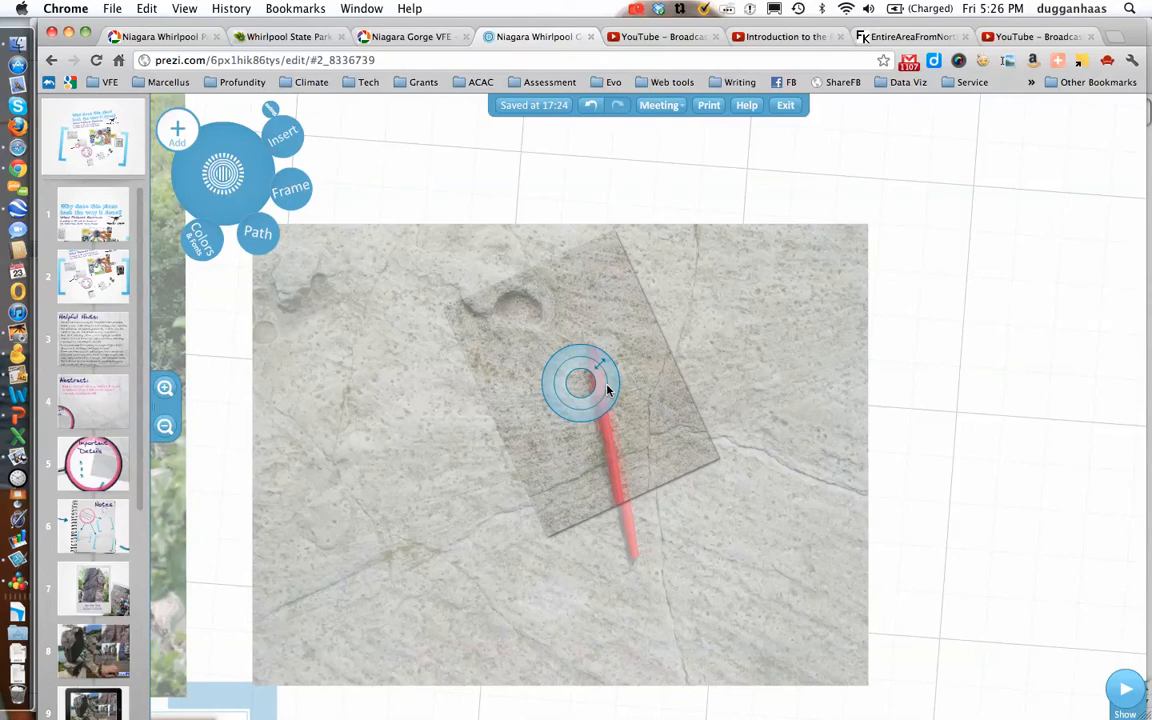
{"action": "left_click", "coordinate": [580, 383]}
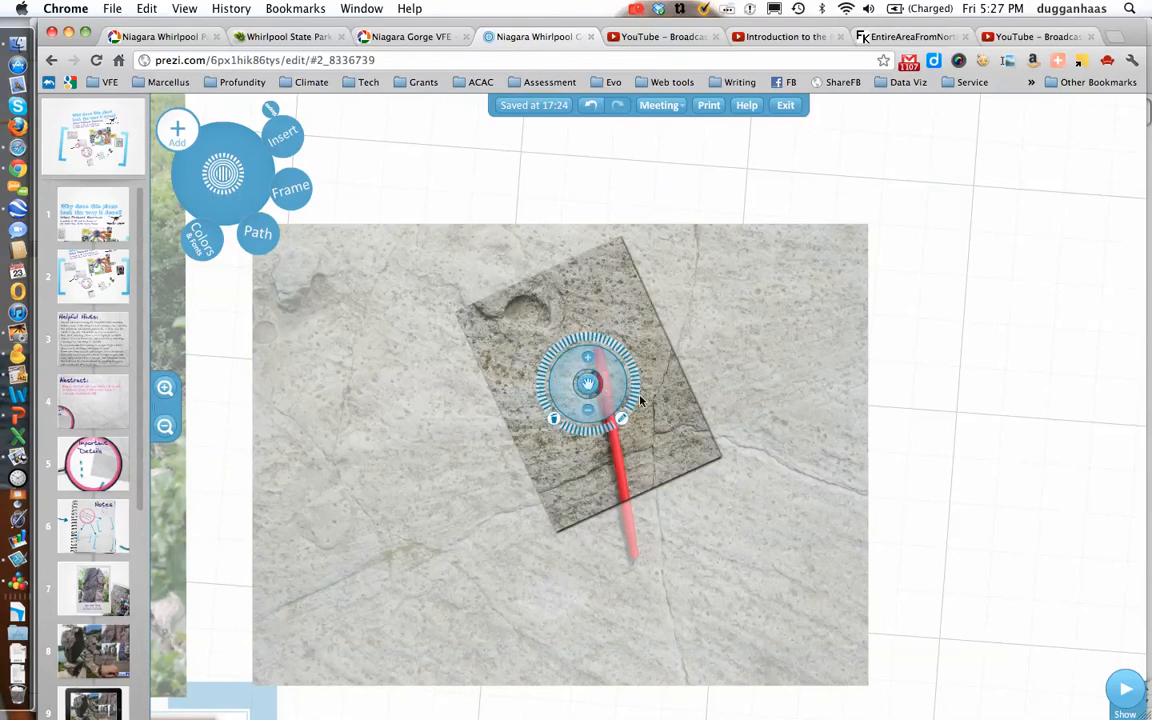
{"action": "mouse_move", "coordinate": [989, 495]}
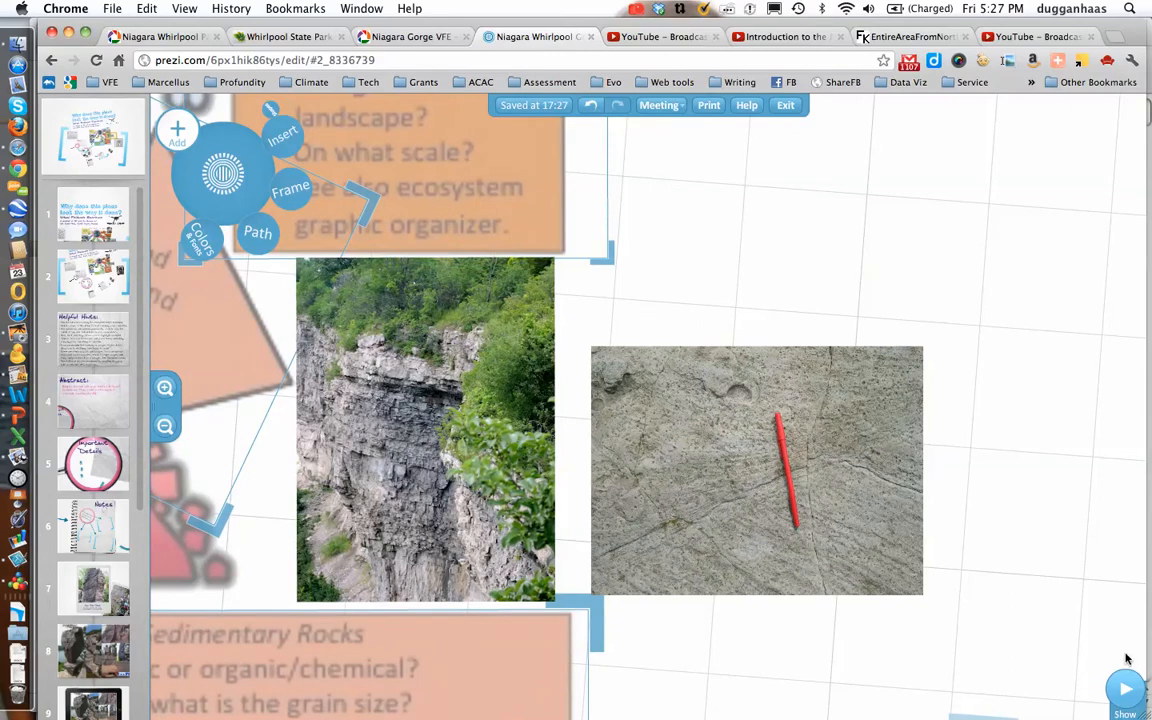
{"action": "left_click", "coordinate": [1126, 688]}
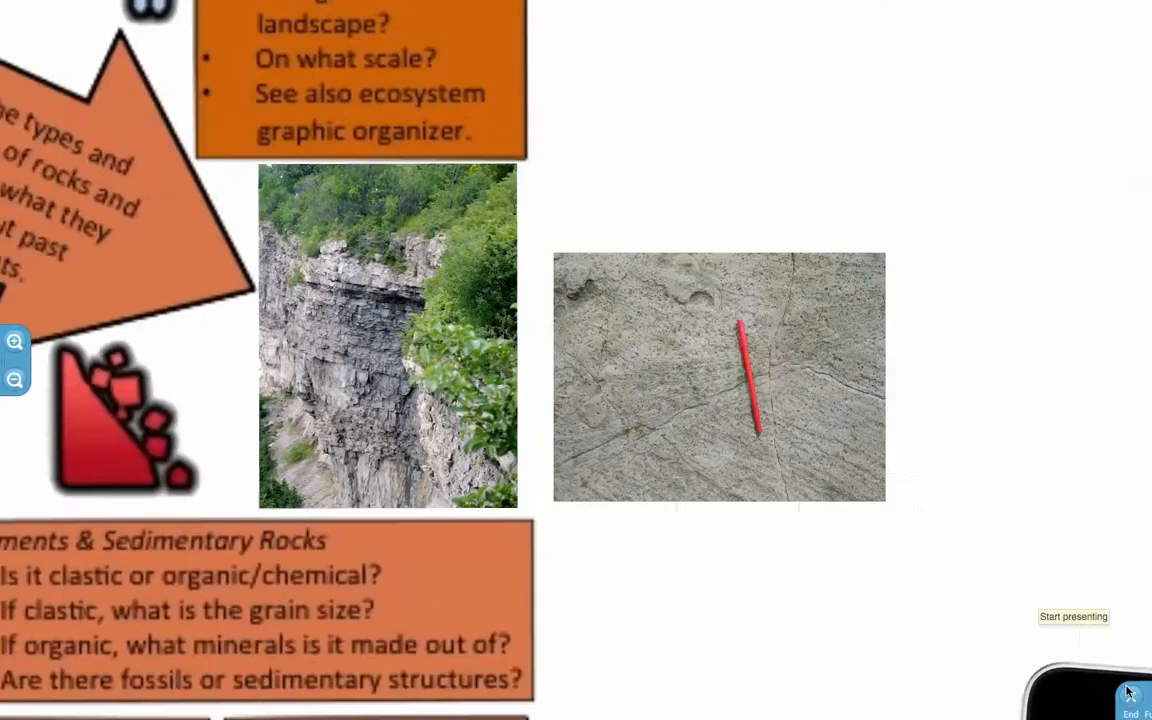